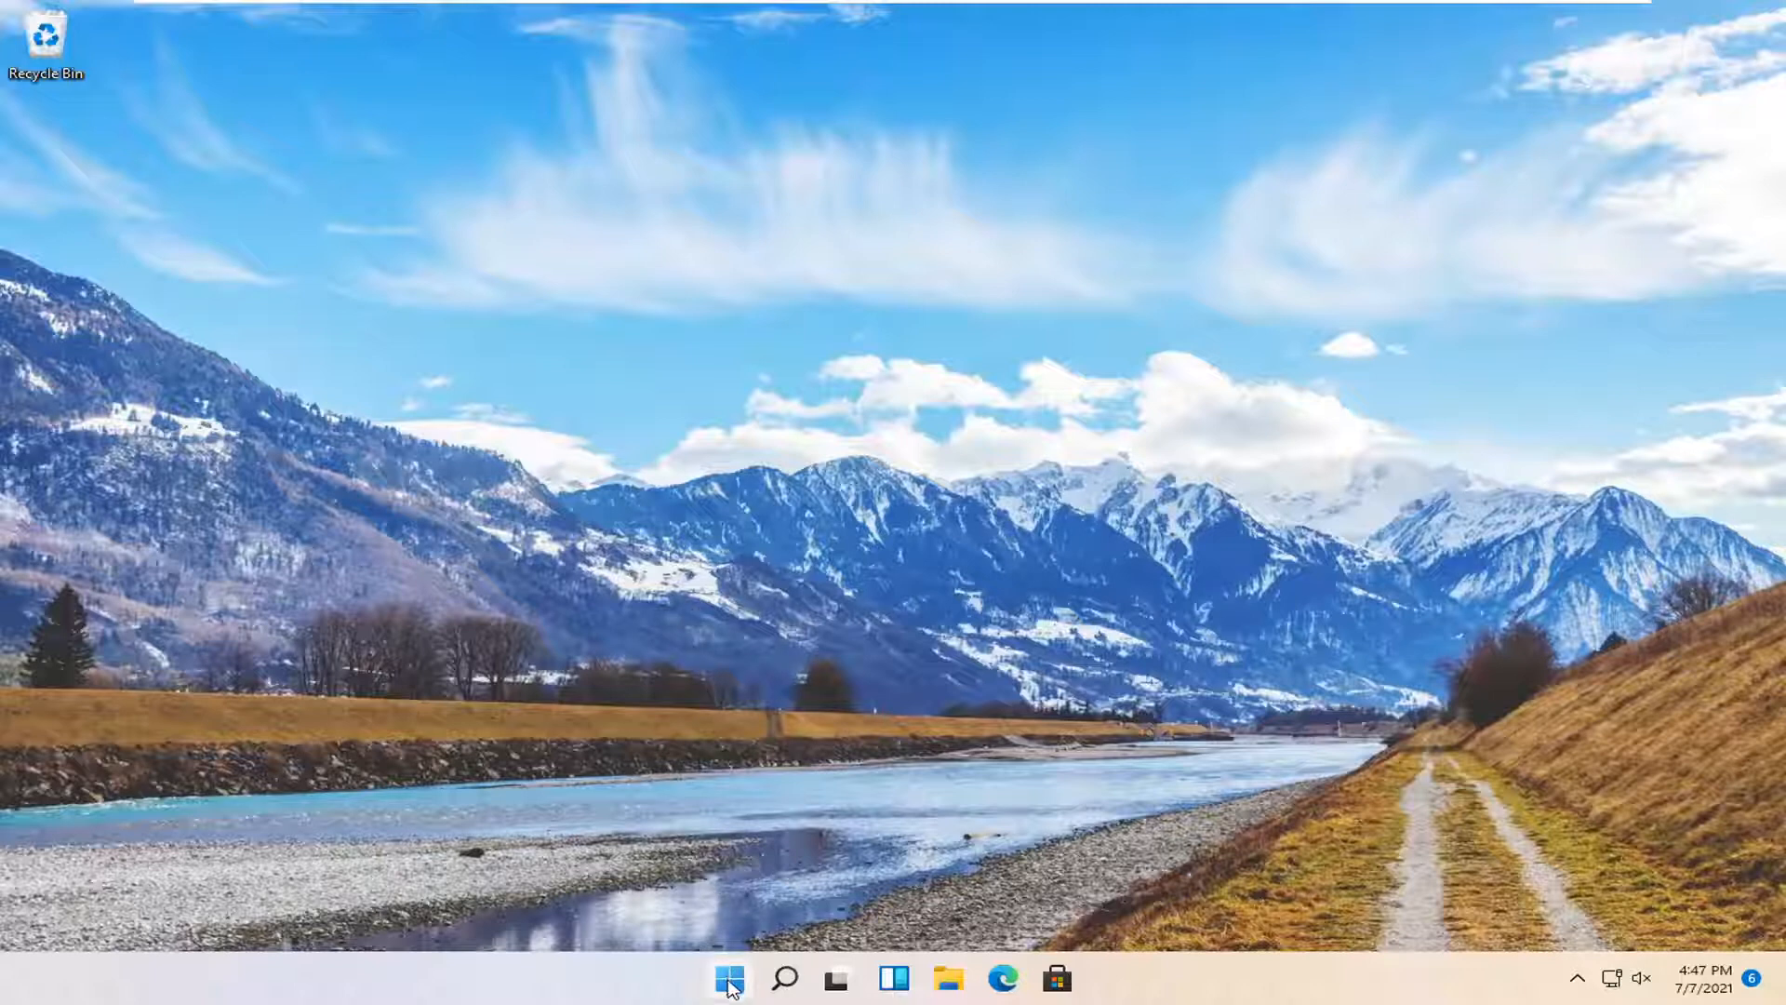
# Open Settings from the Start context menu and scroll Accounts > Sign-in options to Additional settings.
pyautogui.rightClick(729, 977)
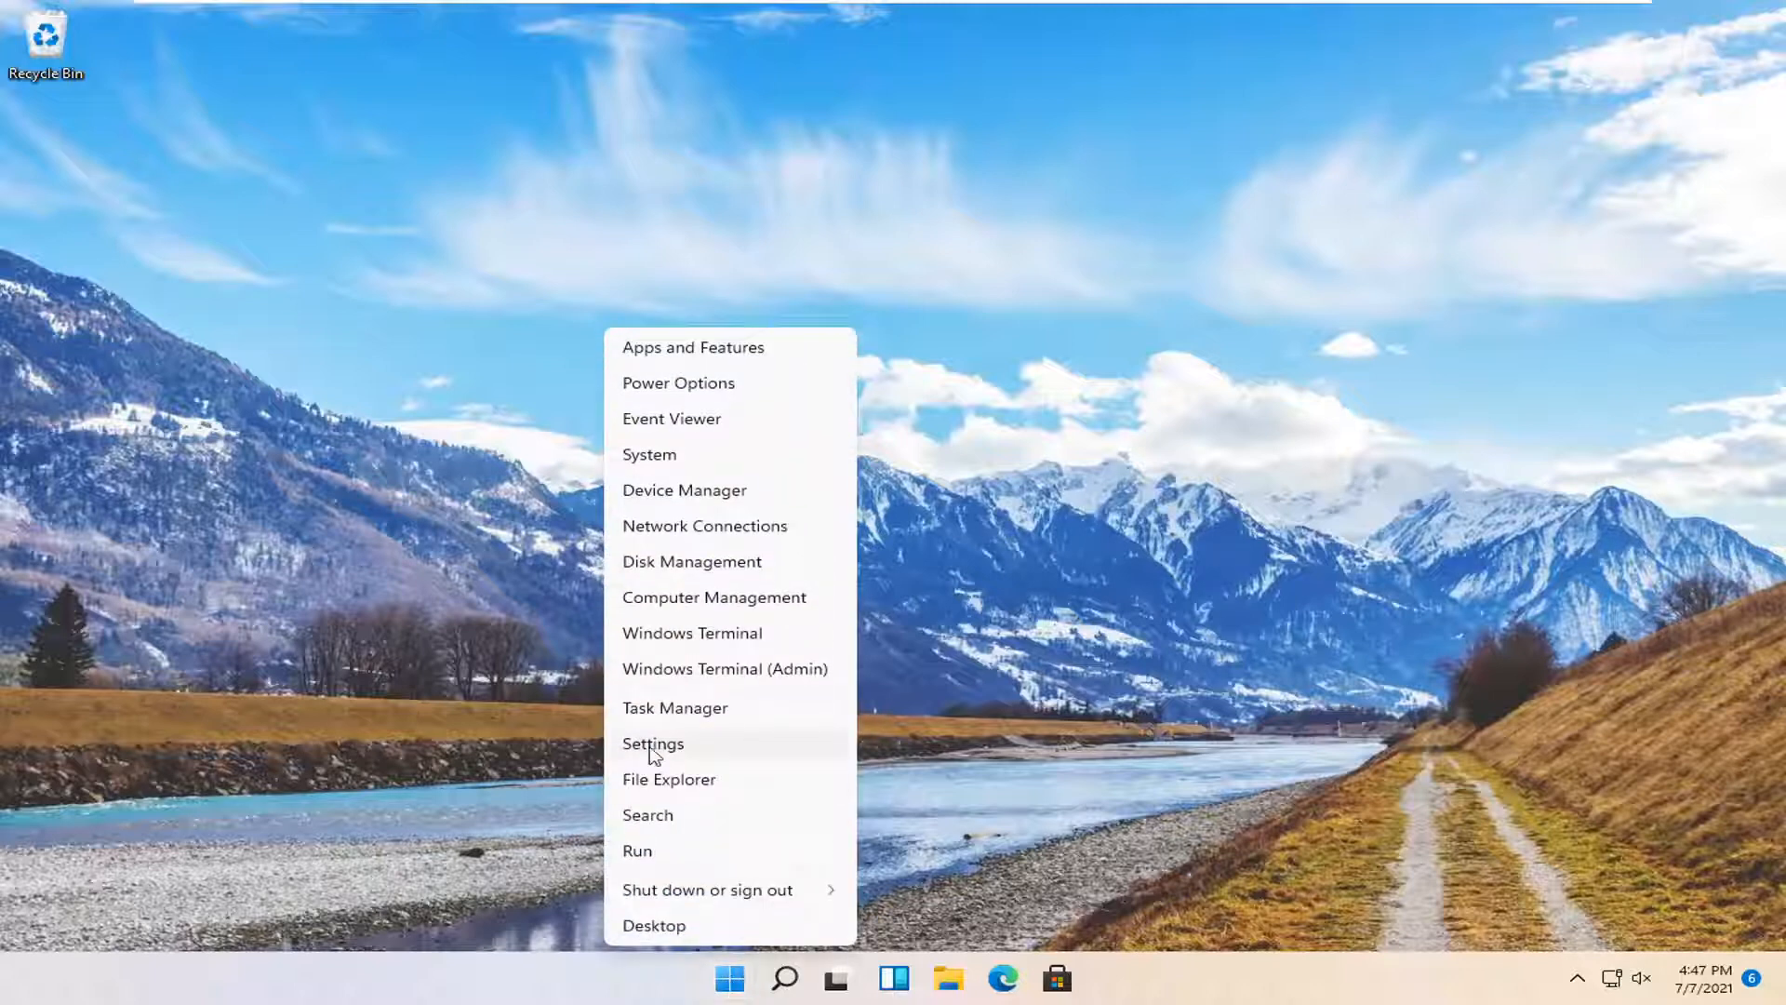
pyautogui.click(653, 742)
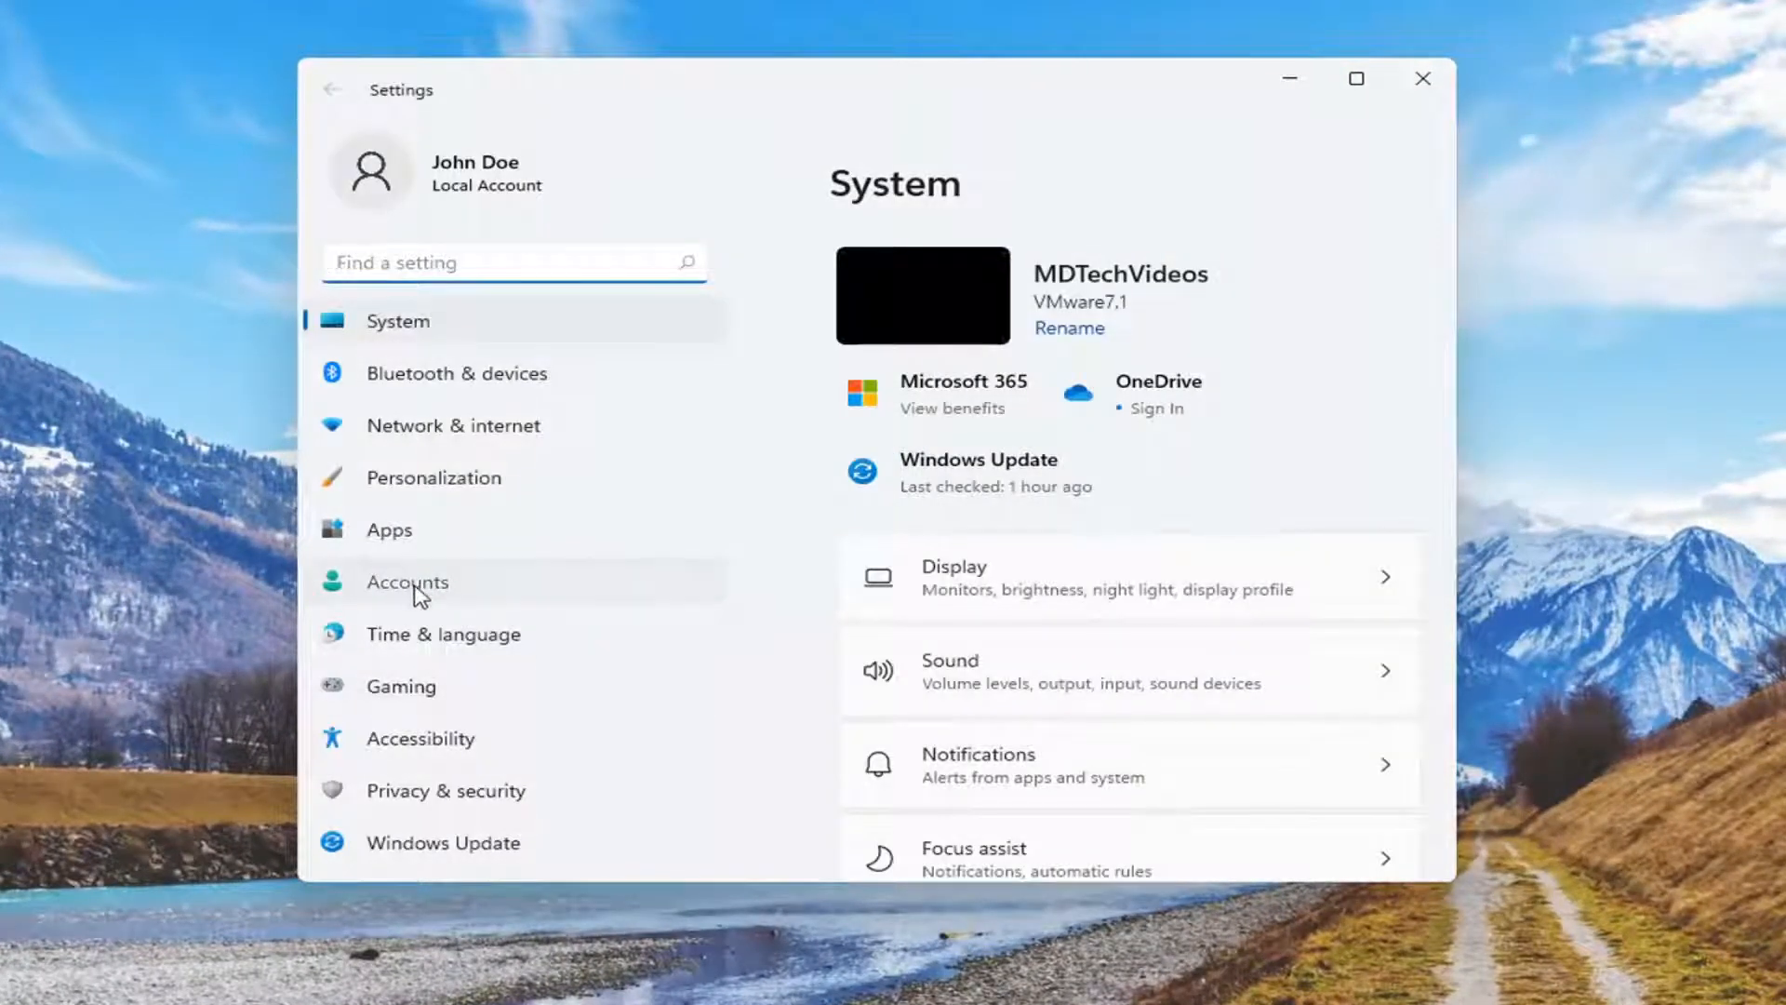
pyautogui.click(406, 580)
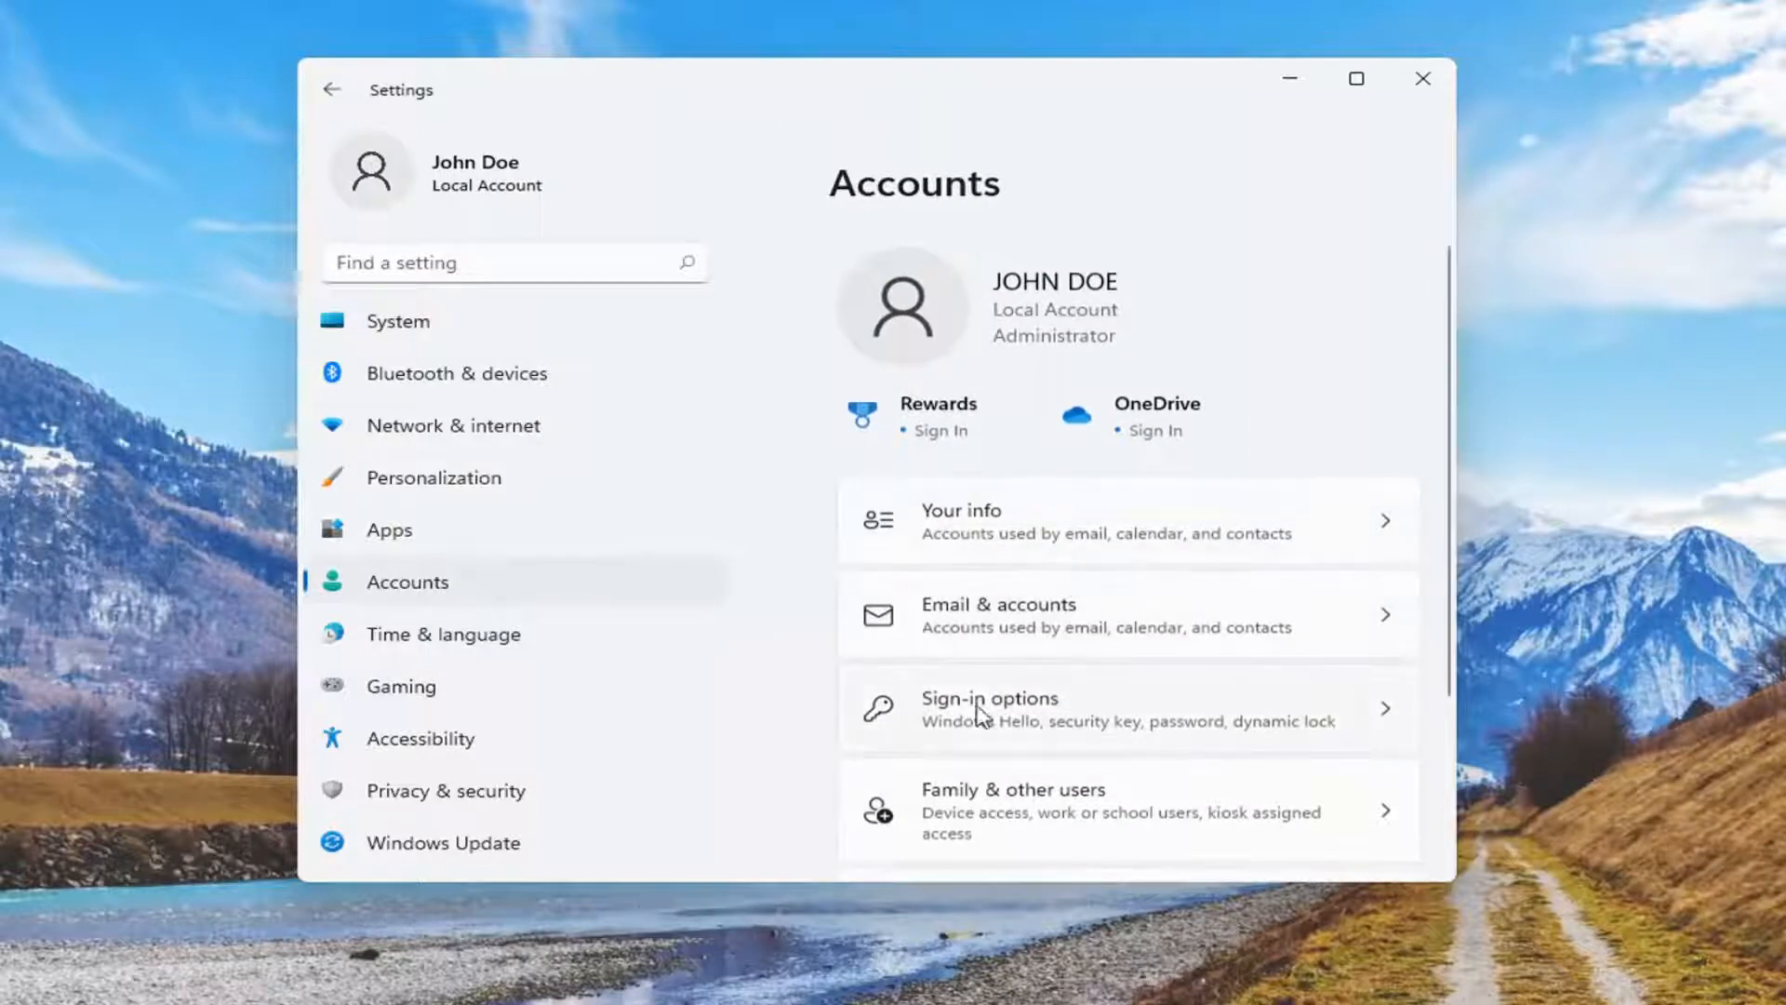
pyautogui.moveTo(1048, 715)
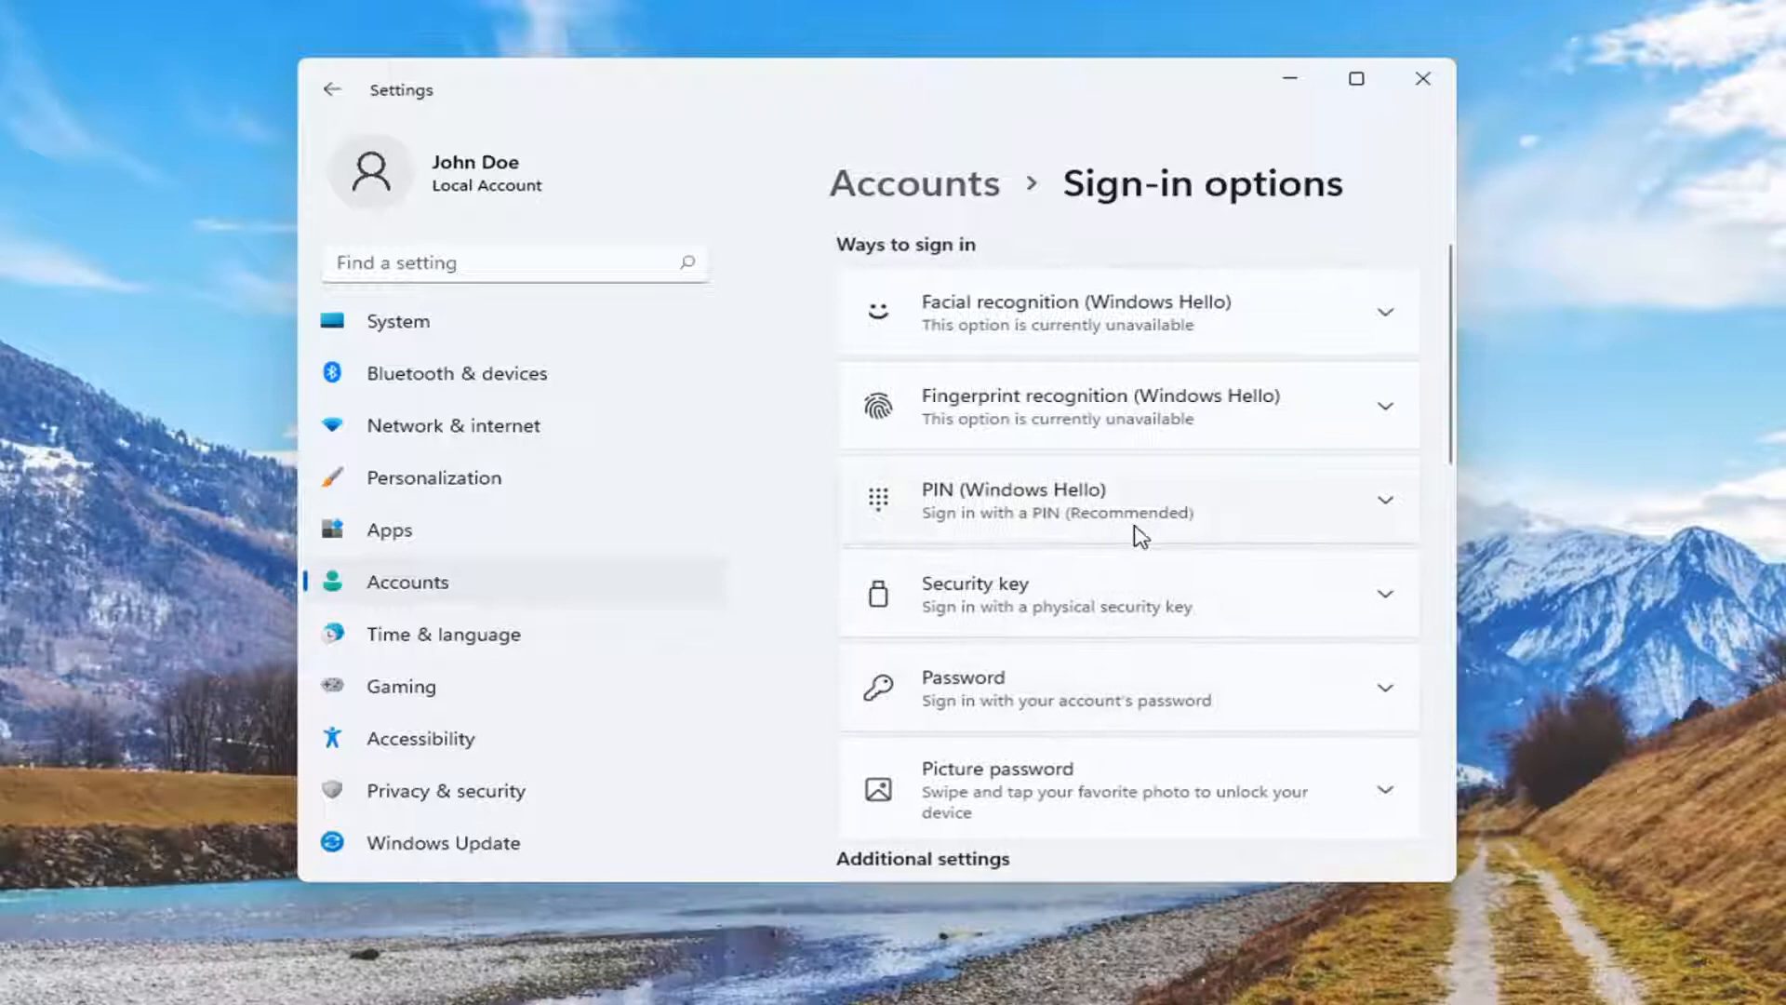
pyautogui.scroll(-3)
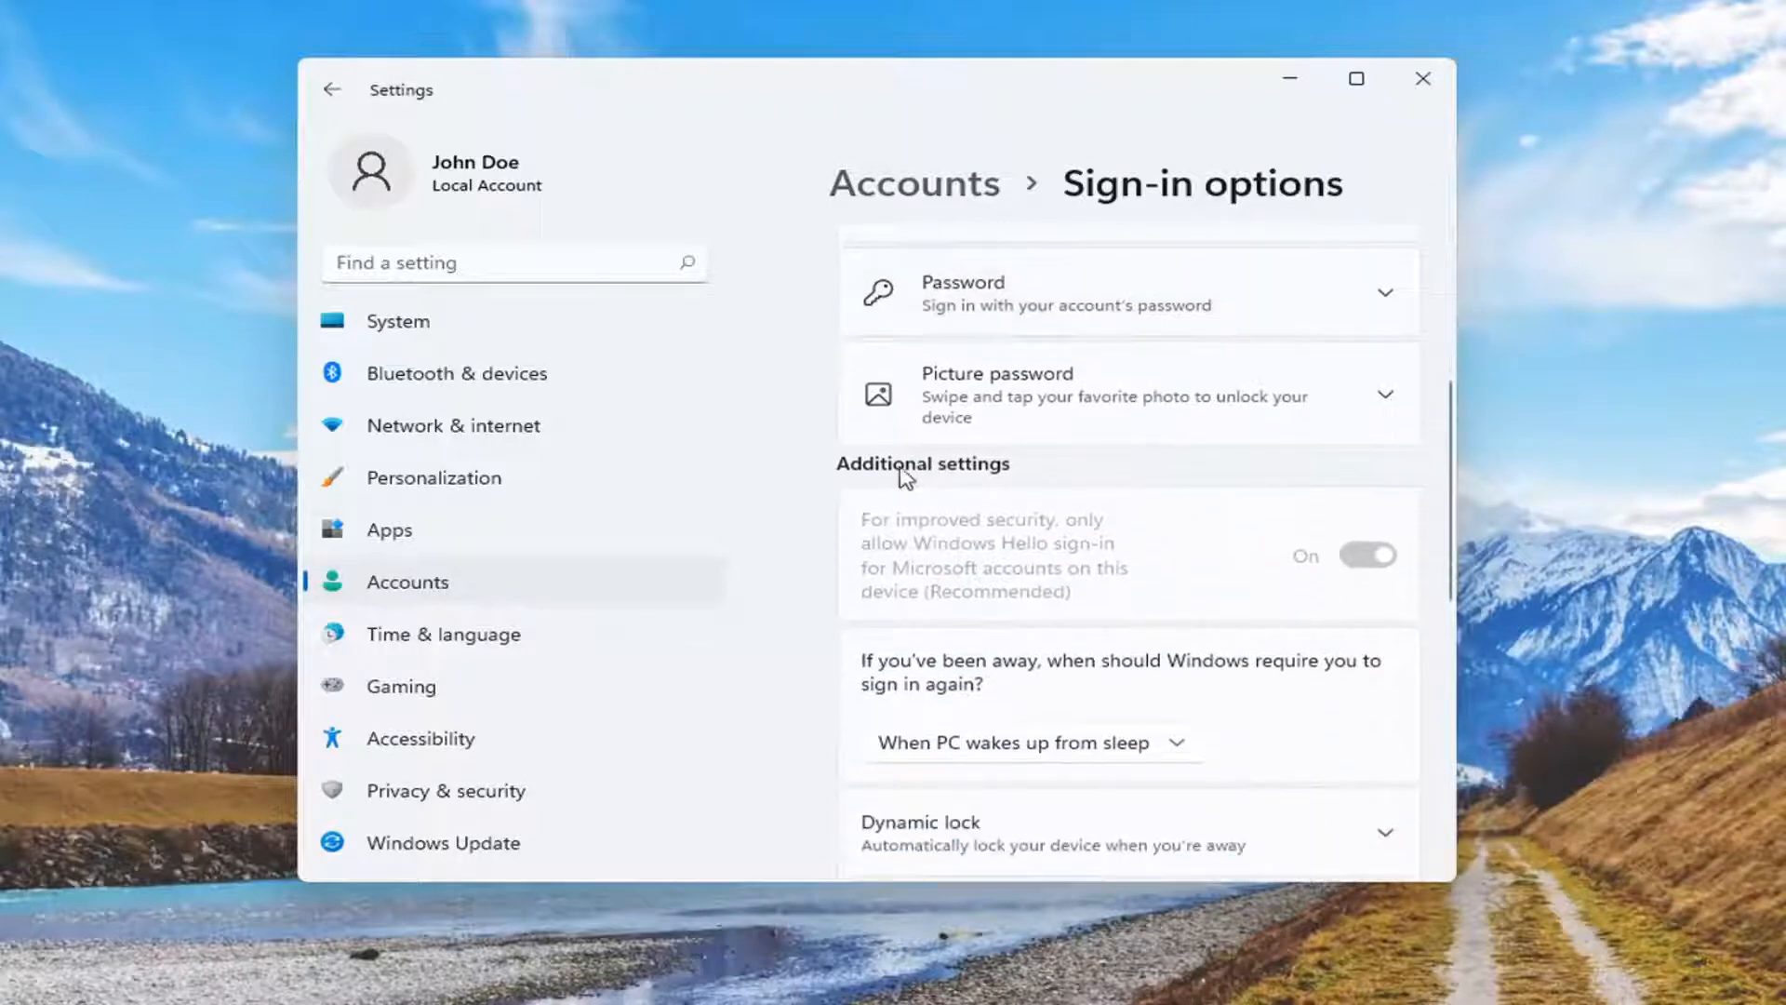
pyautogui.scroll(-3)
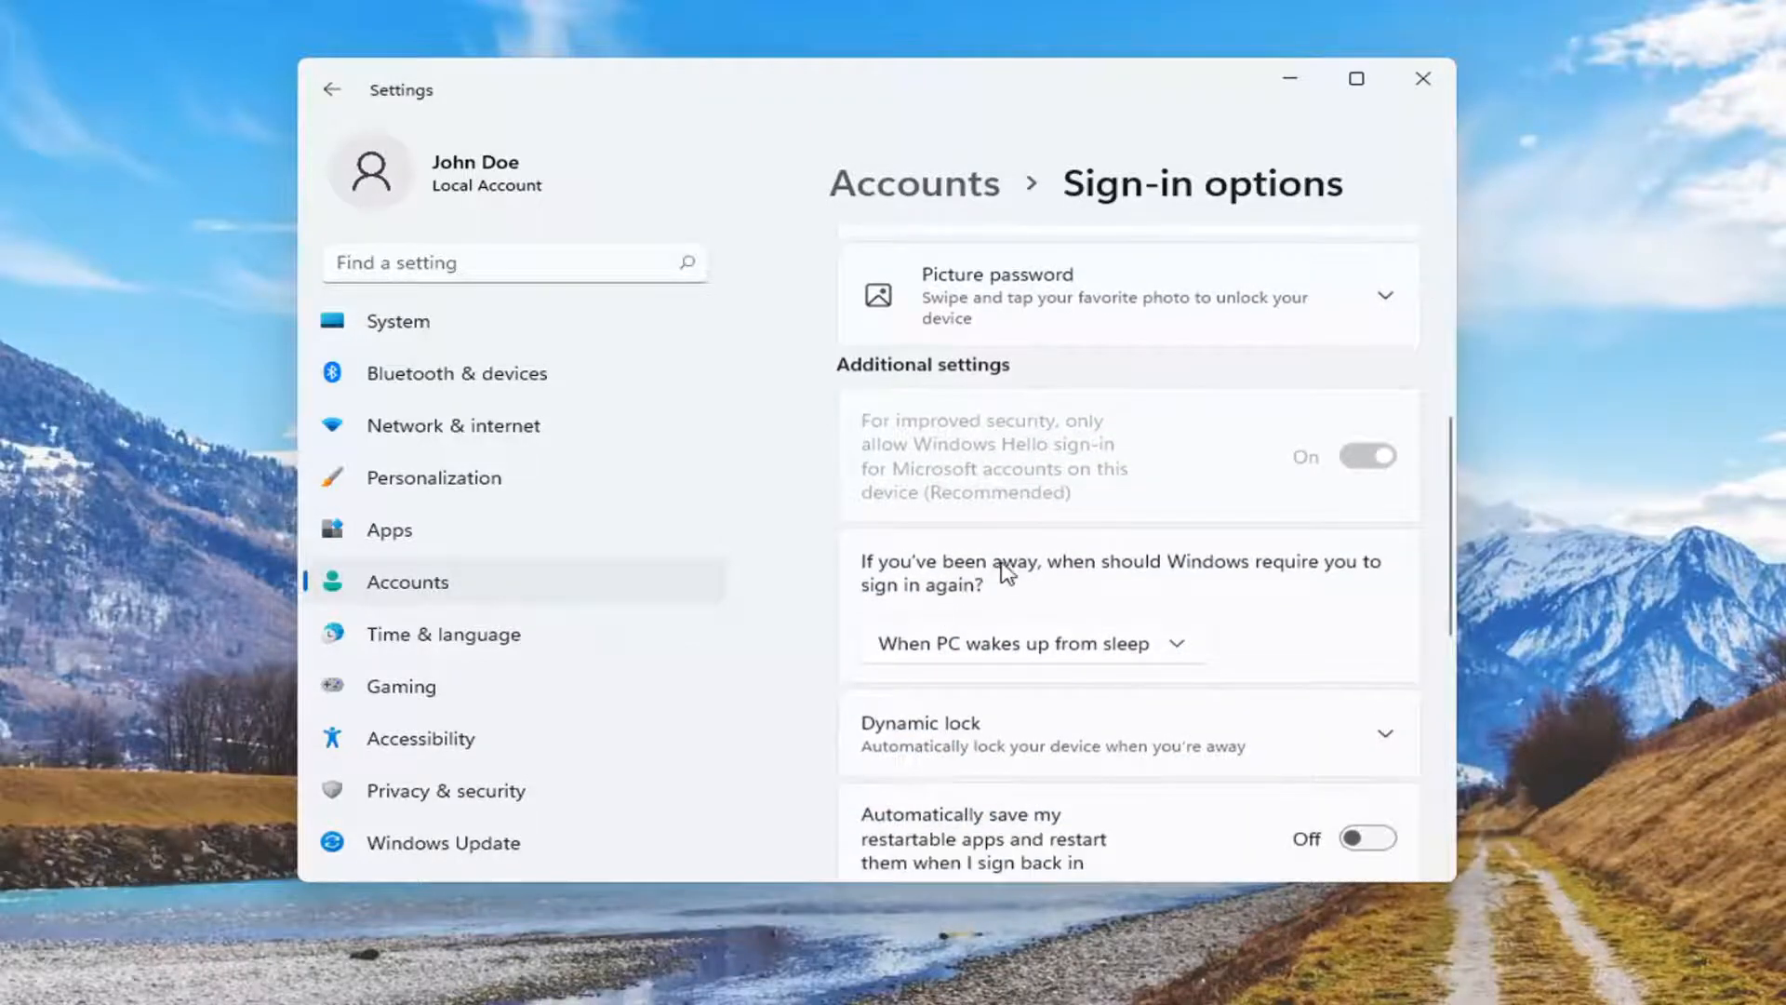
pyautogui.moveTo(937, 598)
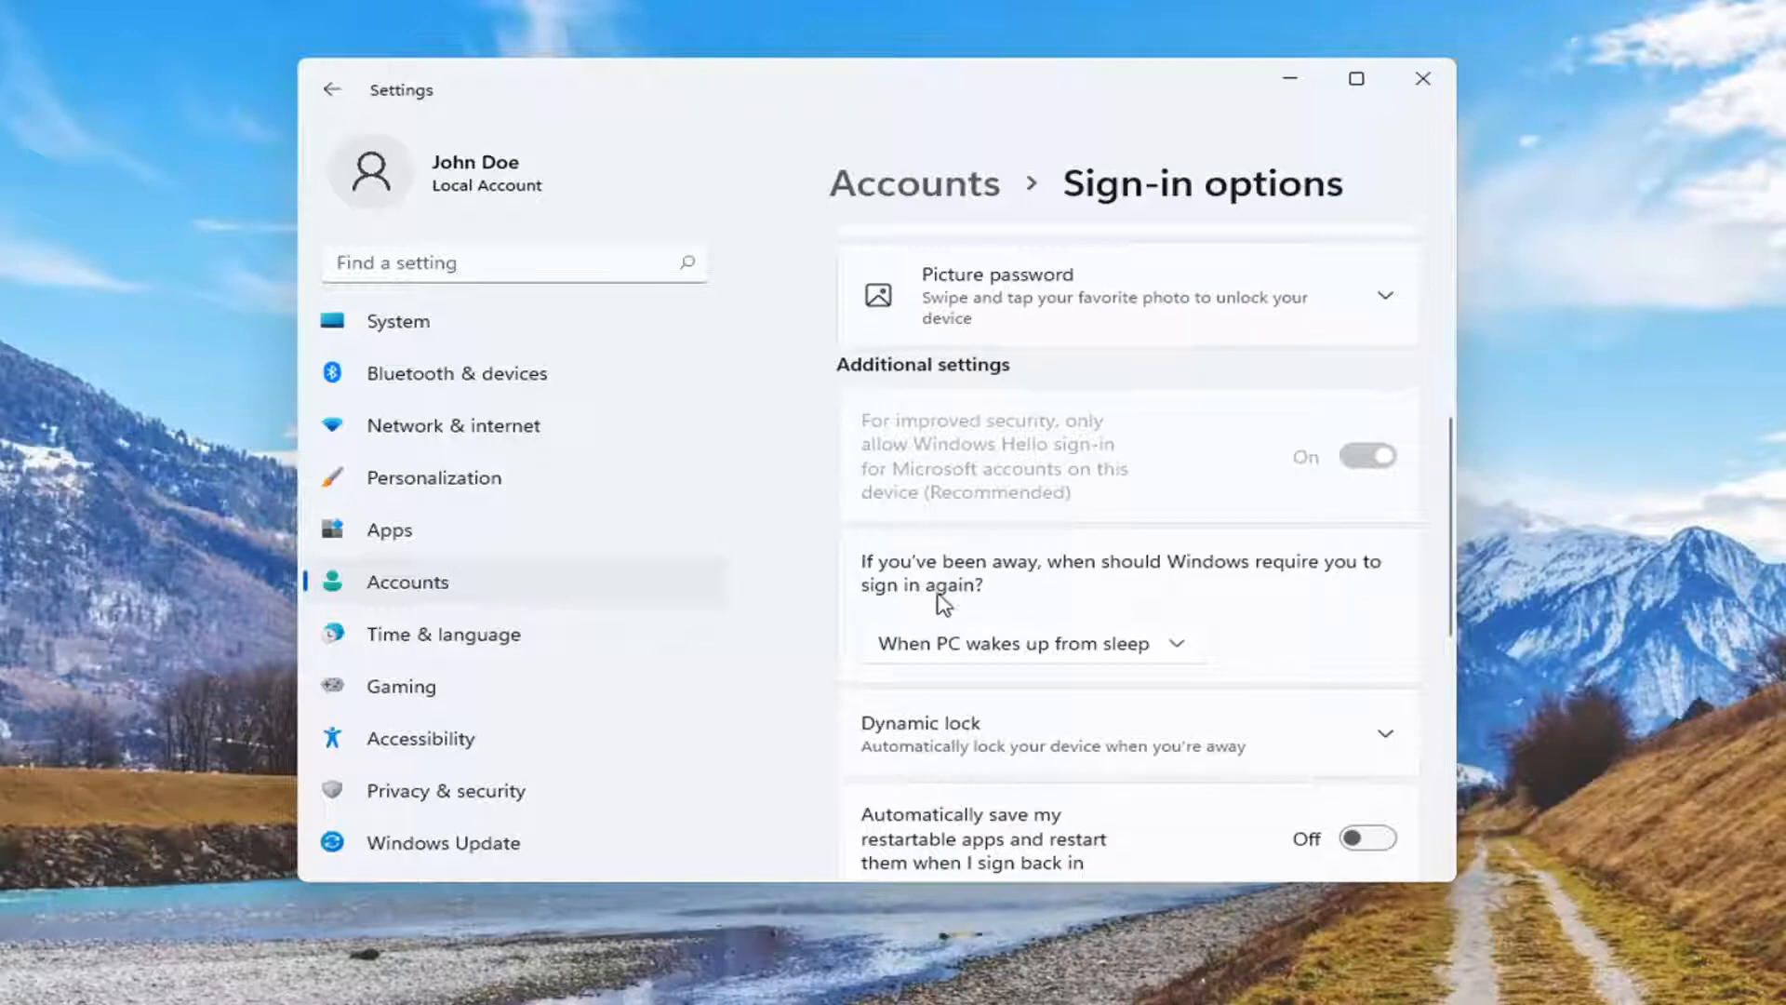
# Set the 'require you to sign in again' option to When PC wakes up from sleep and close Settings.
pyautogui.click(1031, 643)
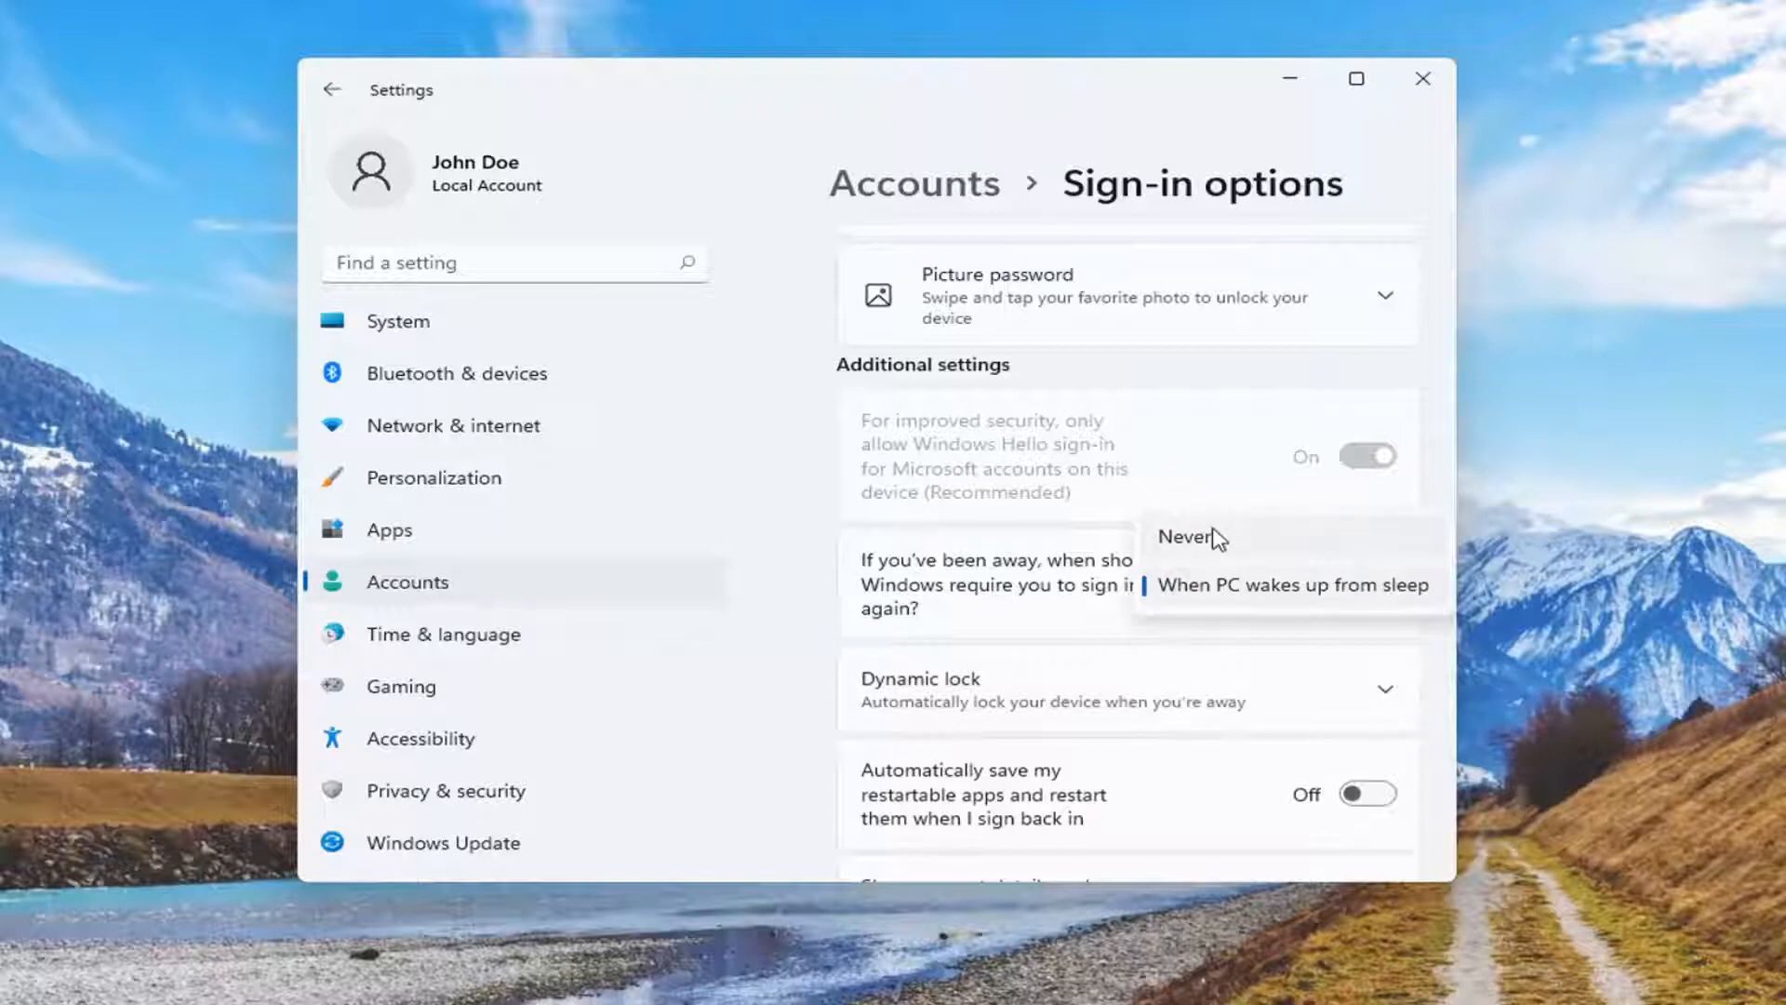
pyautogui.moveTo(1228, 547)
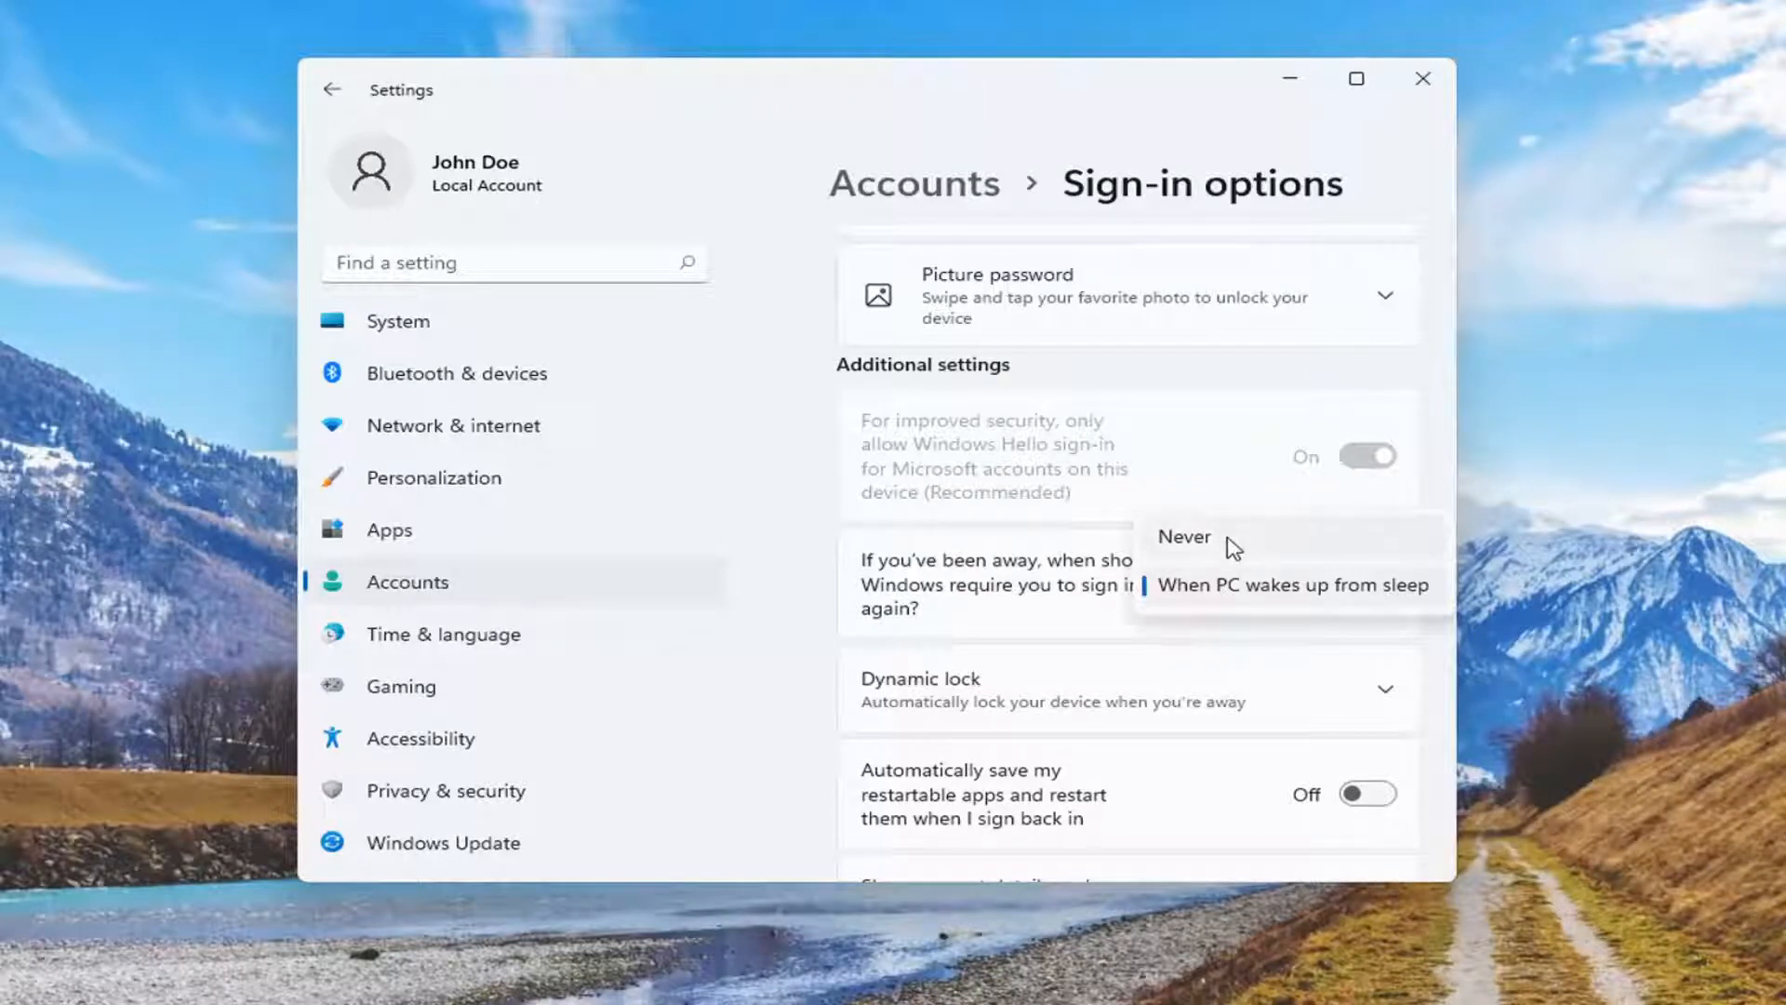
pyautogui.moveTo(1204, 557)
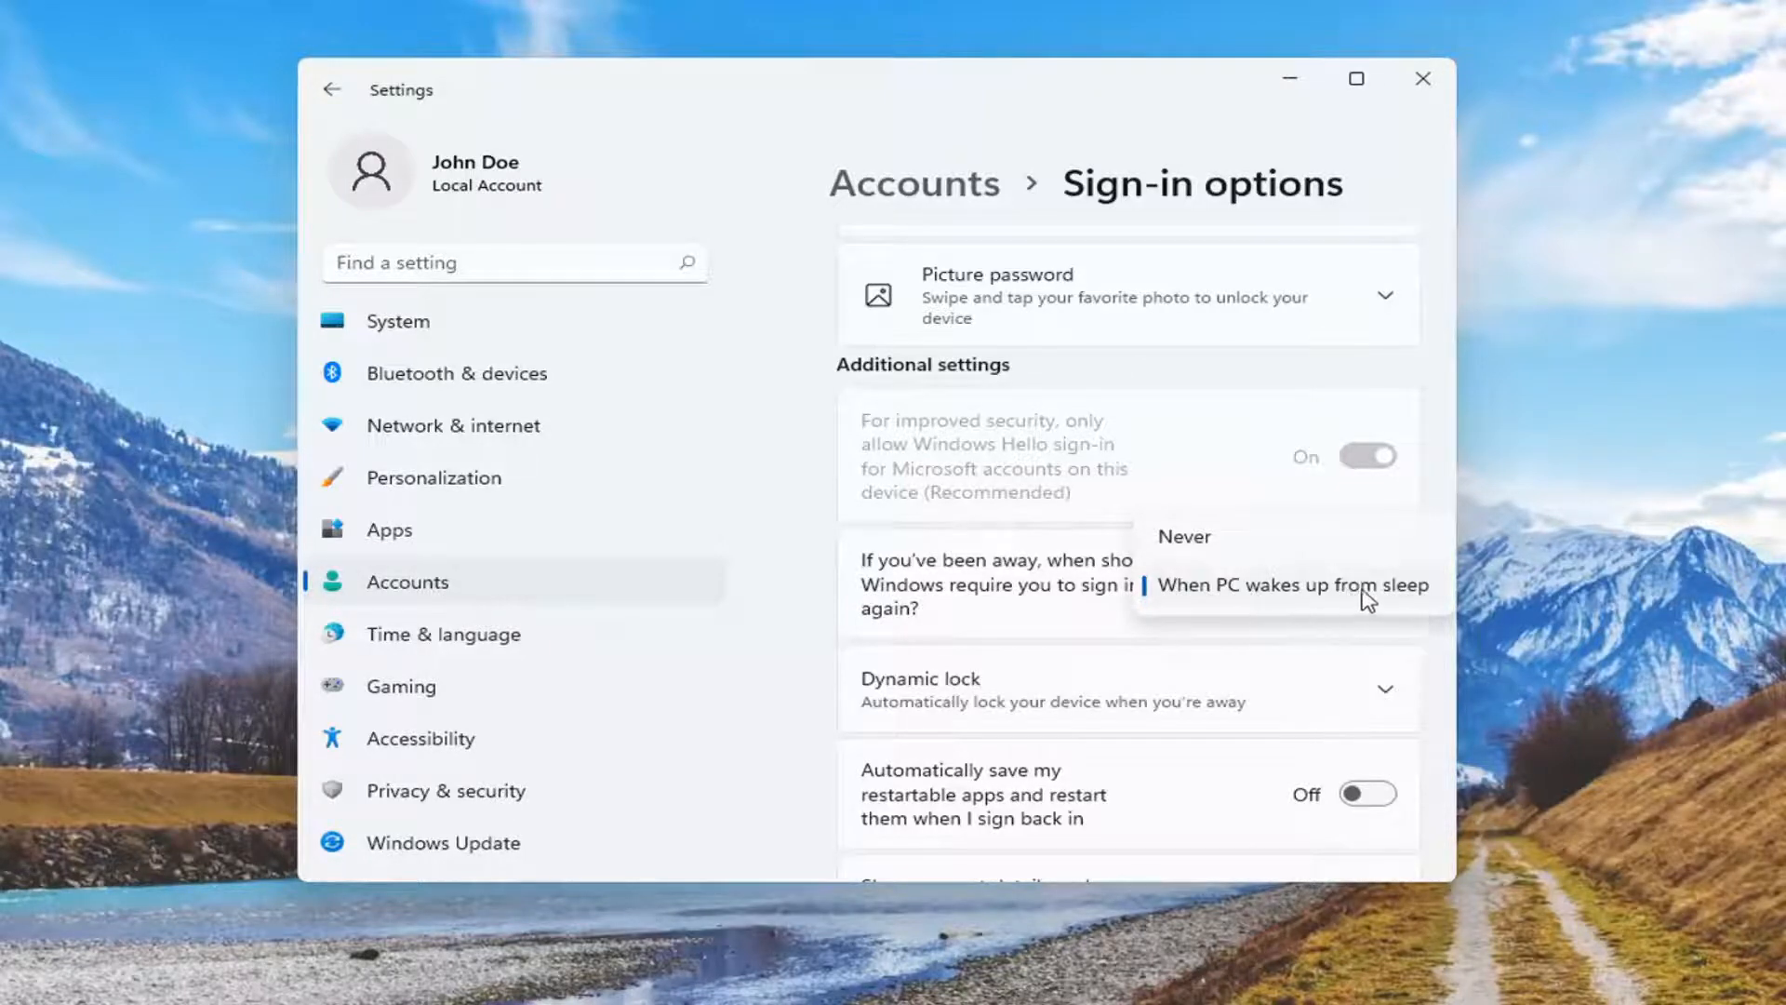
pyautogui.click(1289, 584)
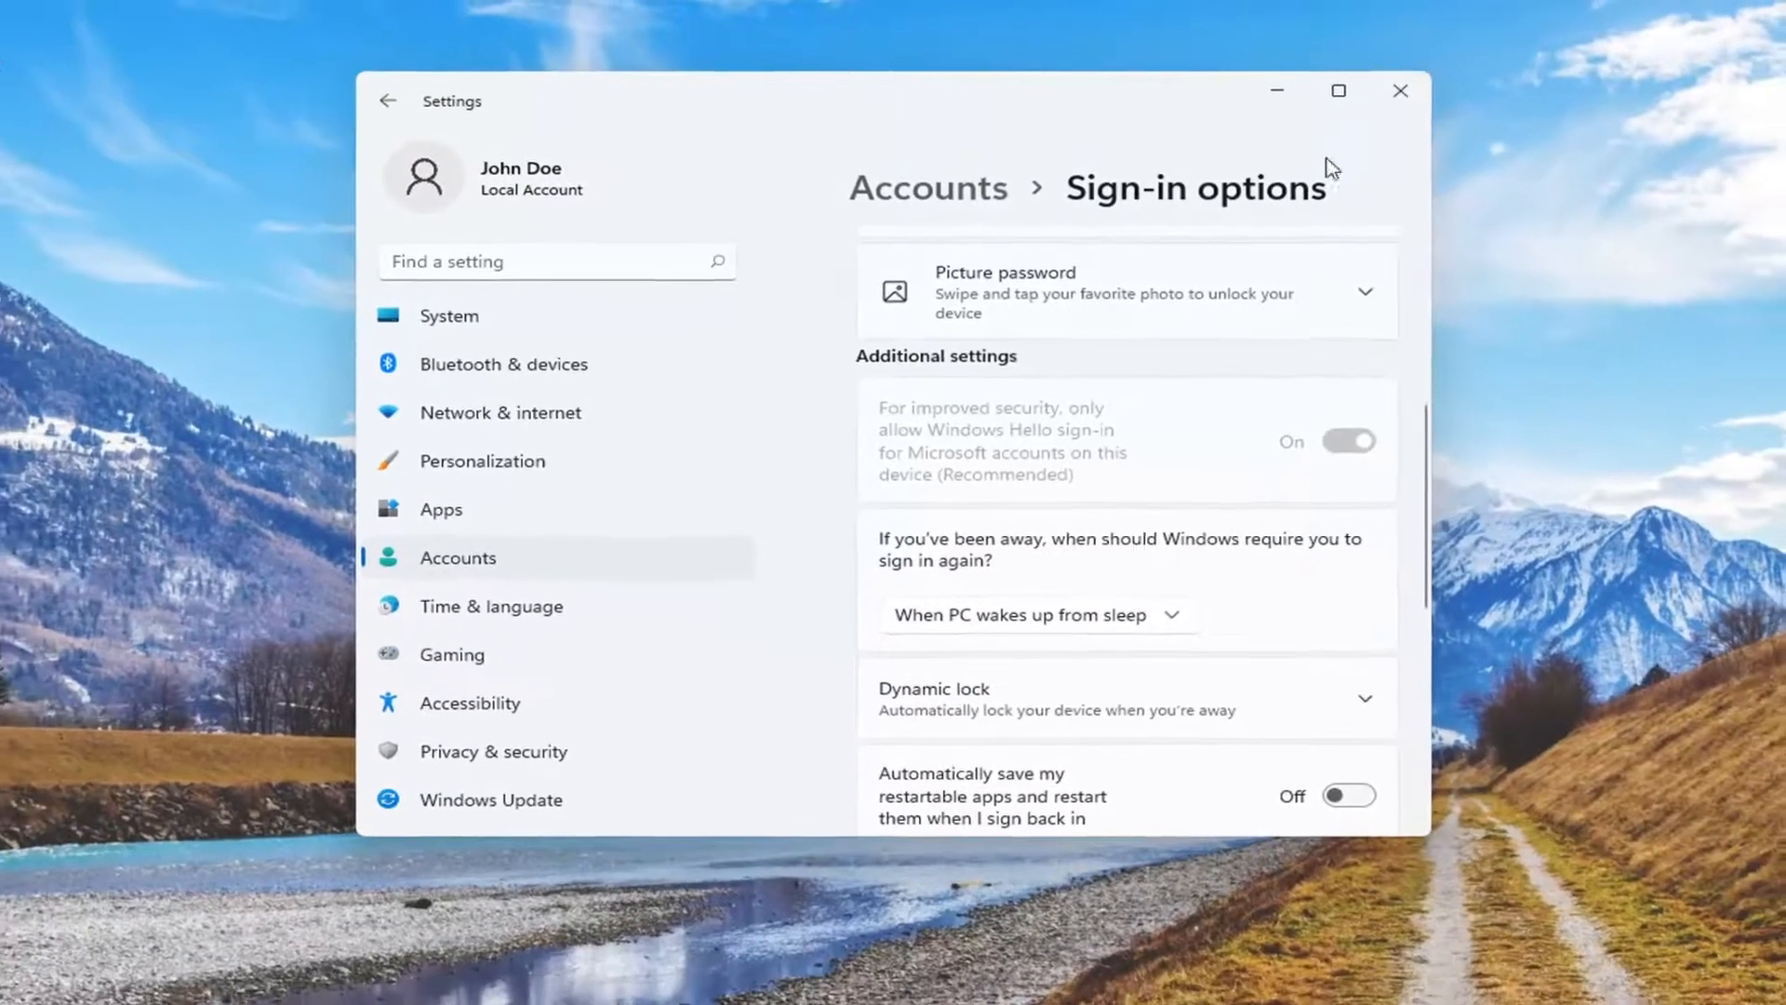
pyautogui.click(1400, 91)
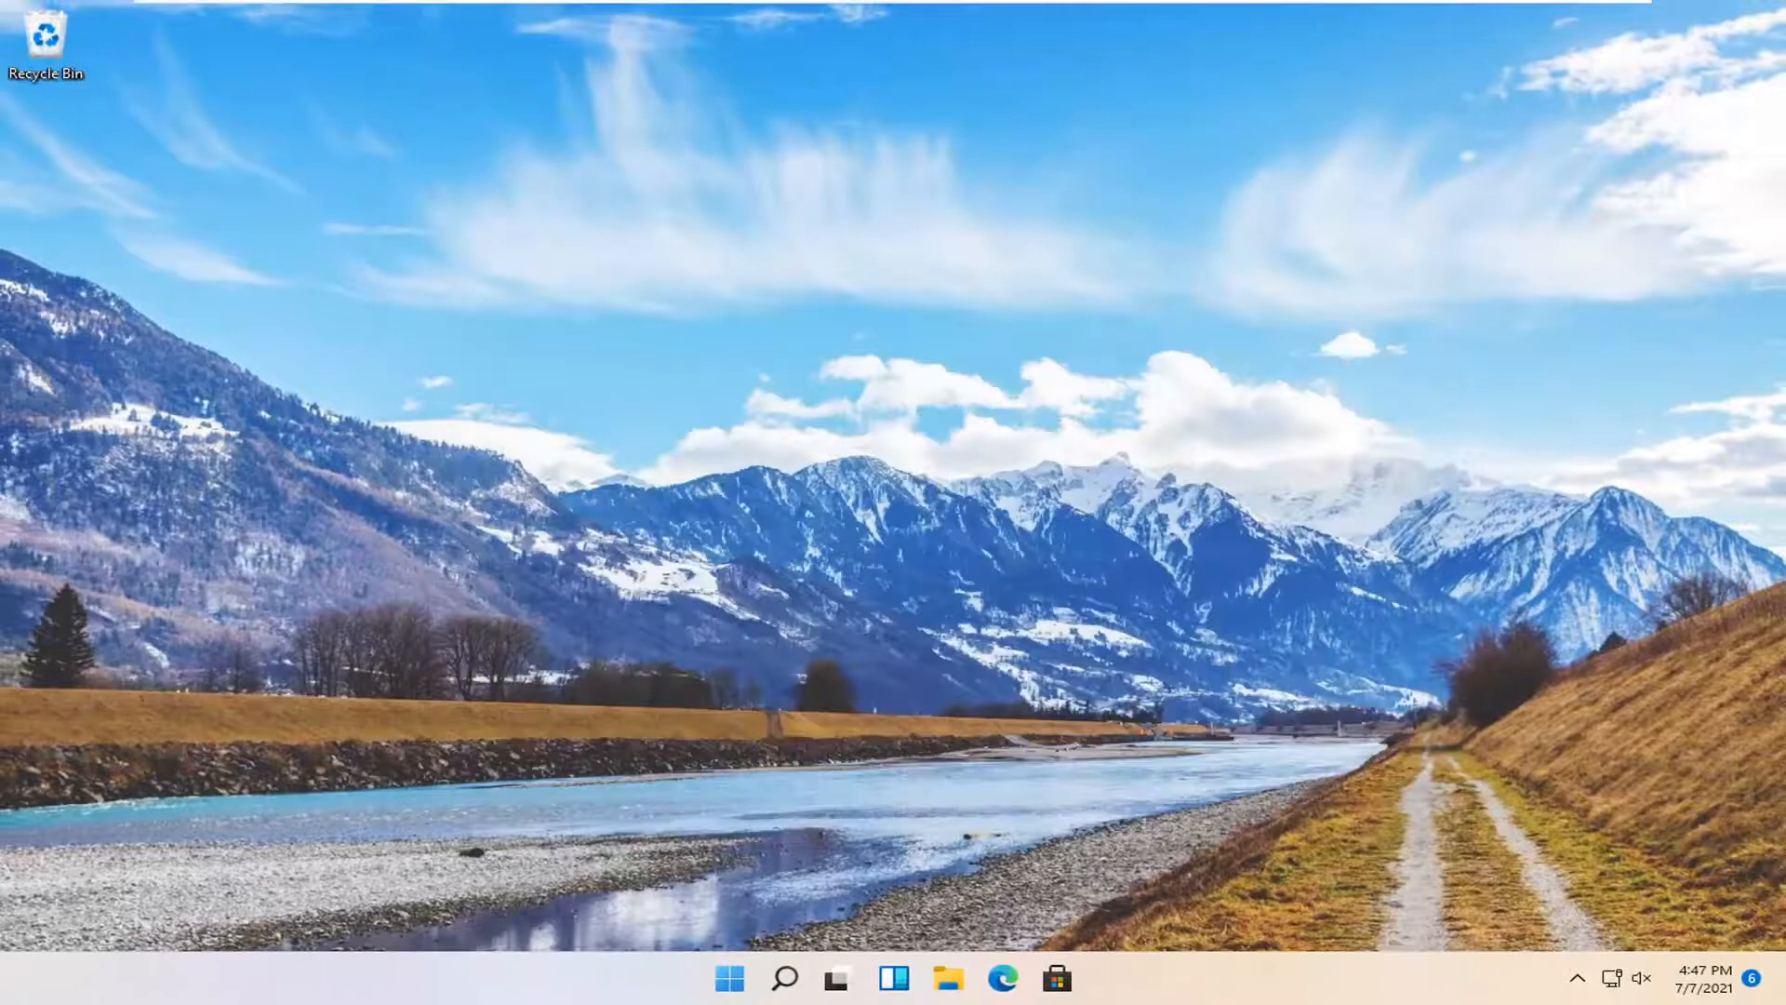